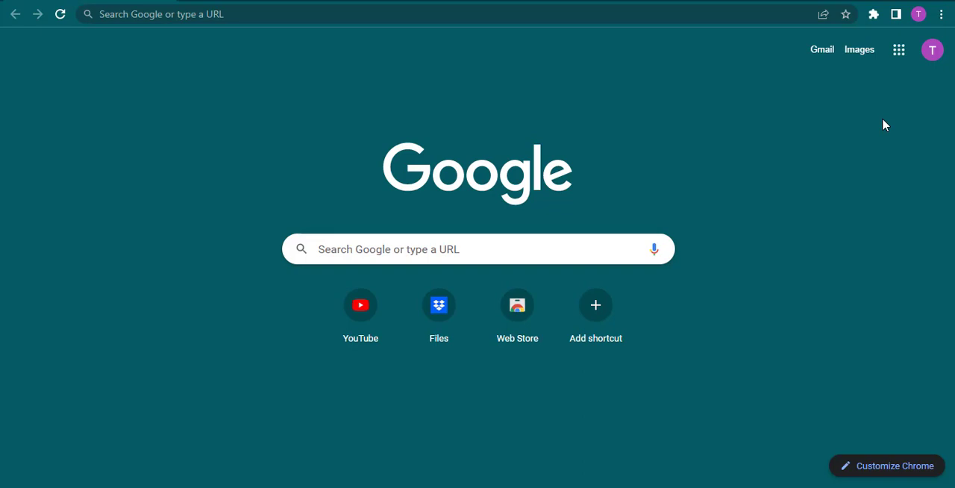
mouse_move(235, 83)
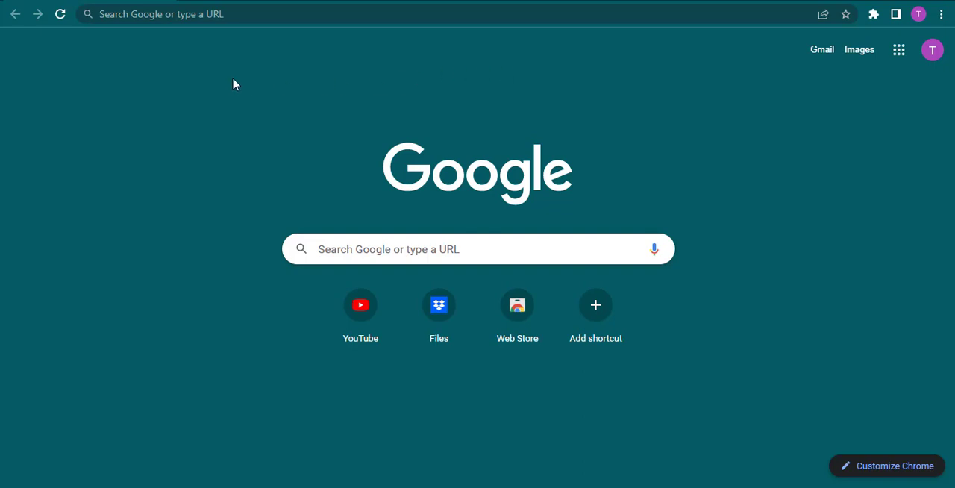
mouse_move(203, 48)
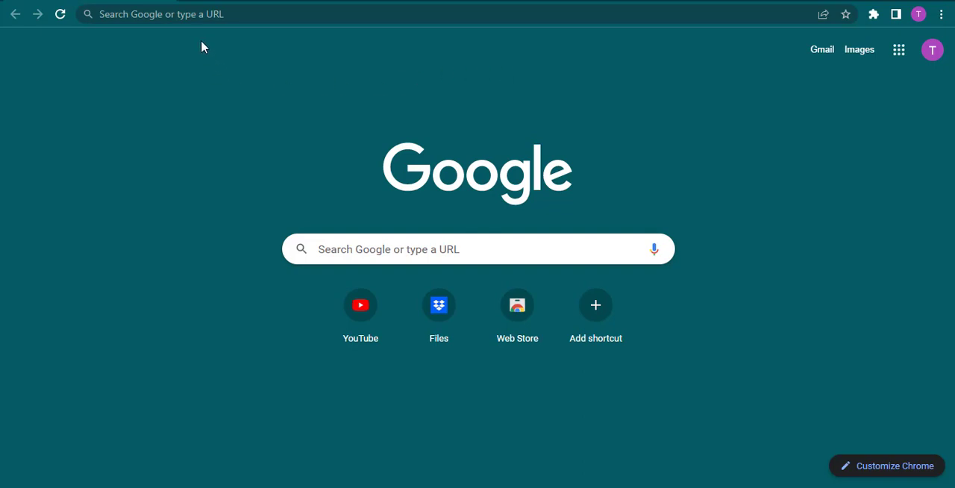
Navigate to wellsfargo.com from the address bar, landing on the Wells Fargo home page
text(www.dropbox.com)
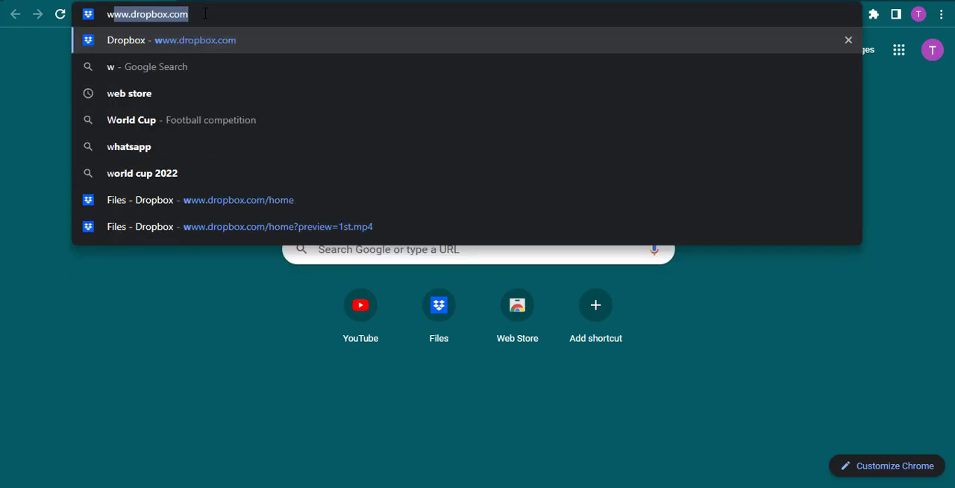
text(wellsfargo.co,)
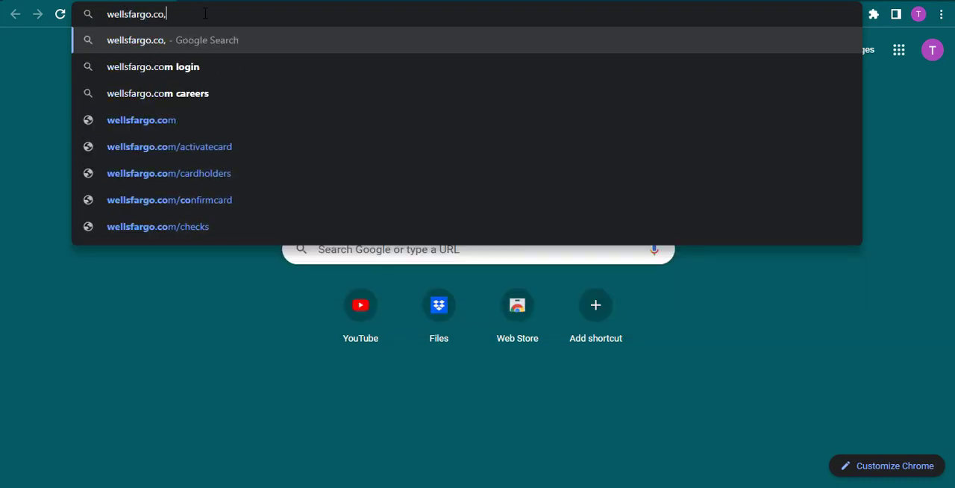
click(141, 120)
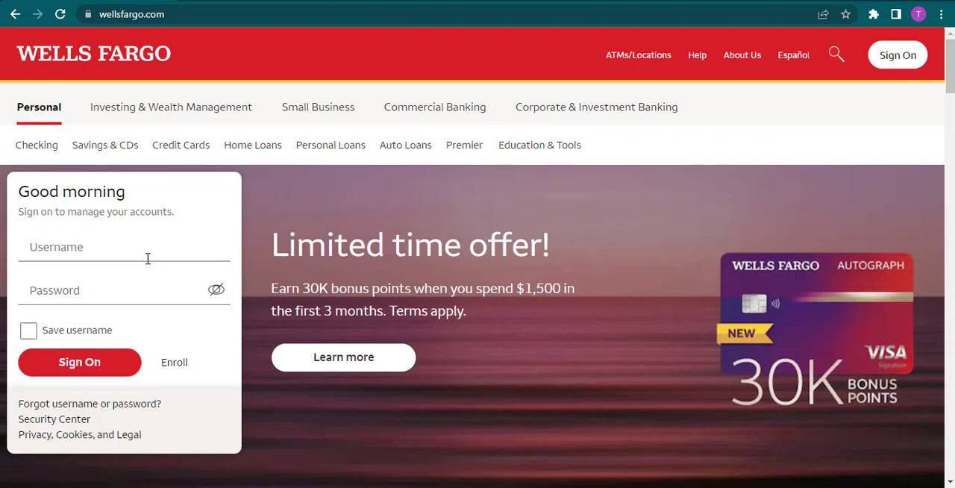
mouse_move(169, 302)
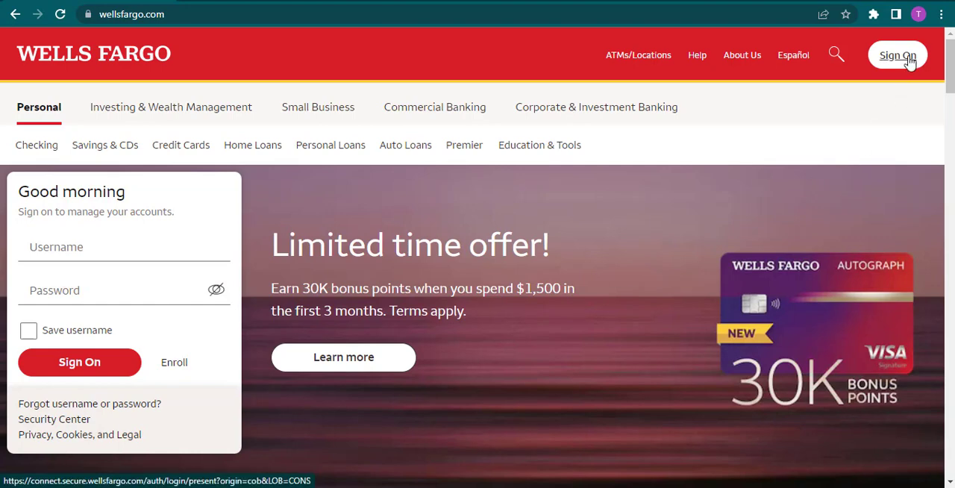
mouse_move(908, 61)
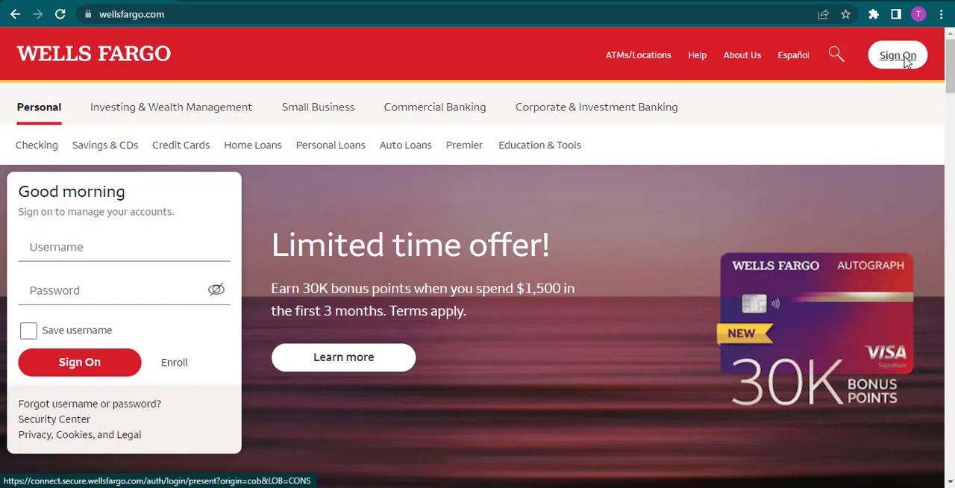
Go to the secure account sign-on page via the header Sign On button
click(898, 53)
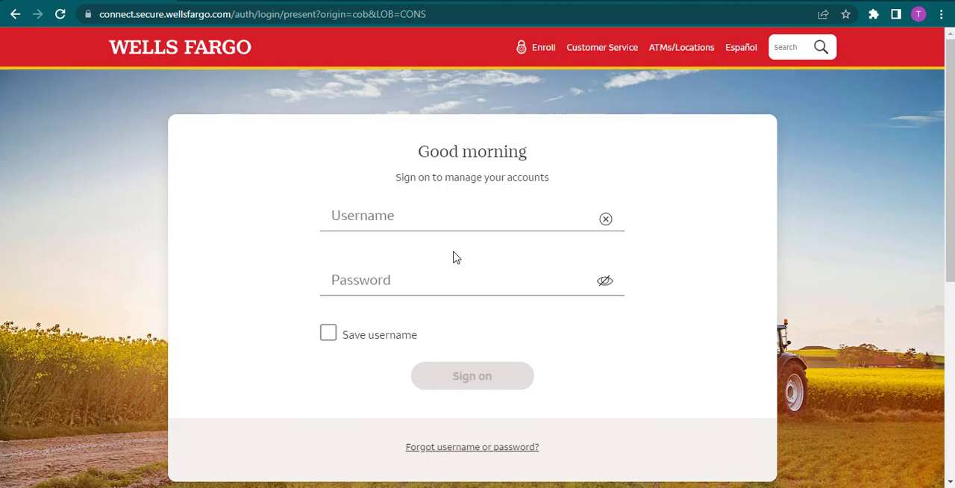
Enter username howtoguide with a password and tick 'Save username'
click(472, 215)
text(howtoguide)
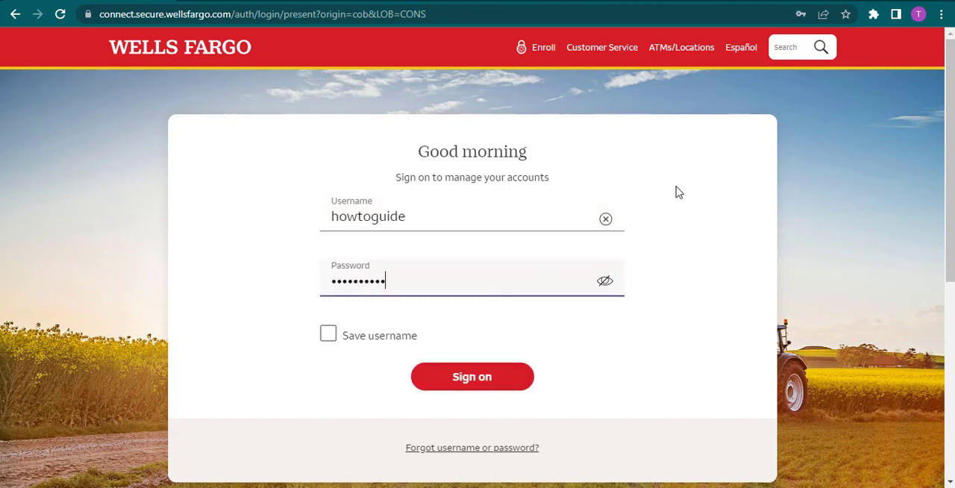
mouse_move(647, 203)
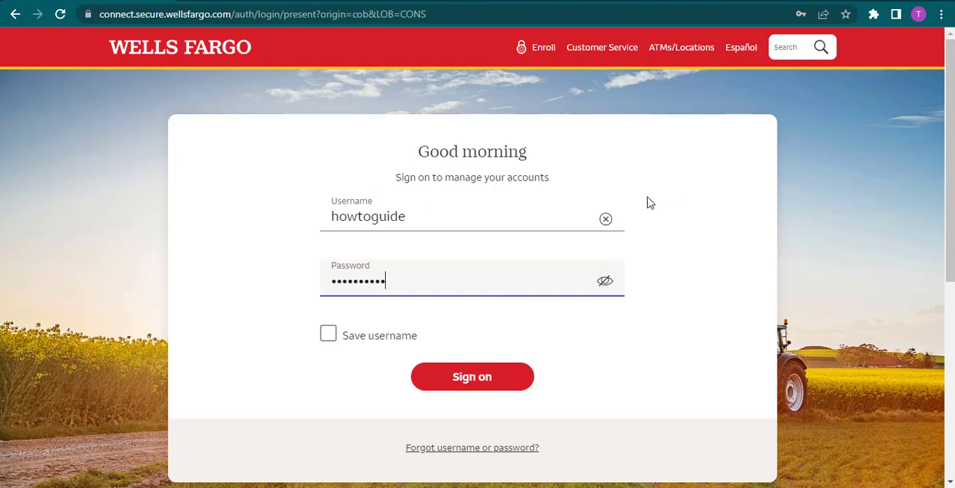
mouse_move(695, 197)
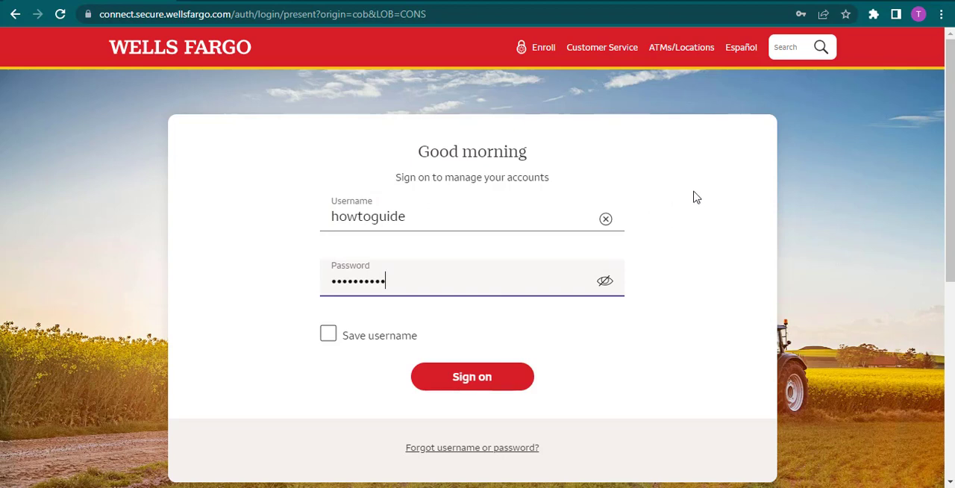
click(328, 335)
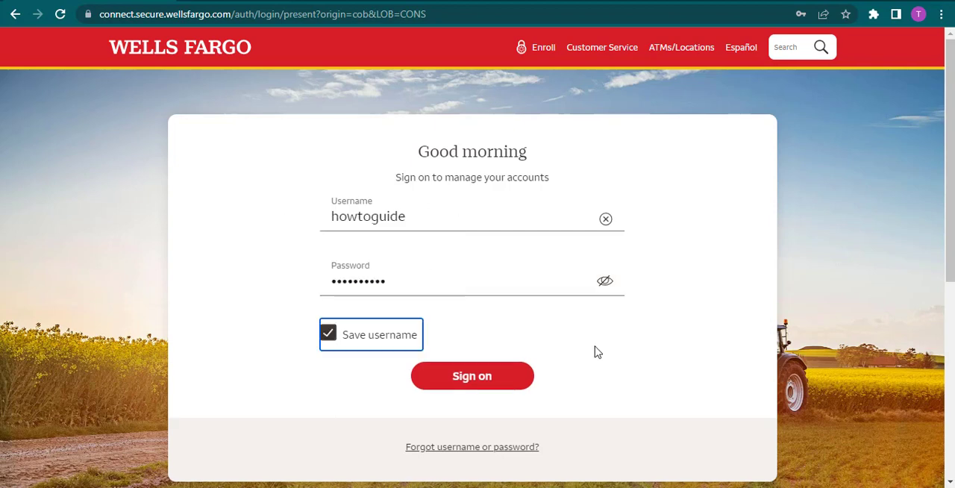
mouse_move(544, 423)
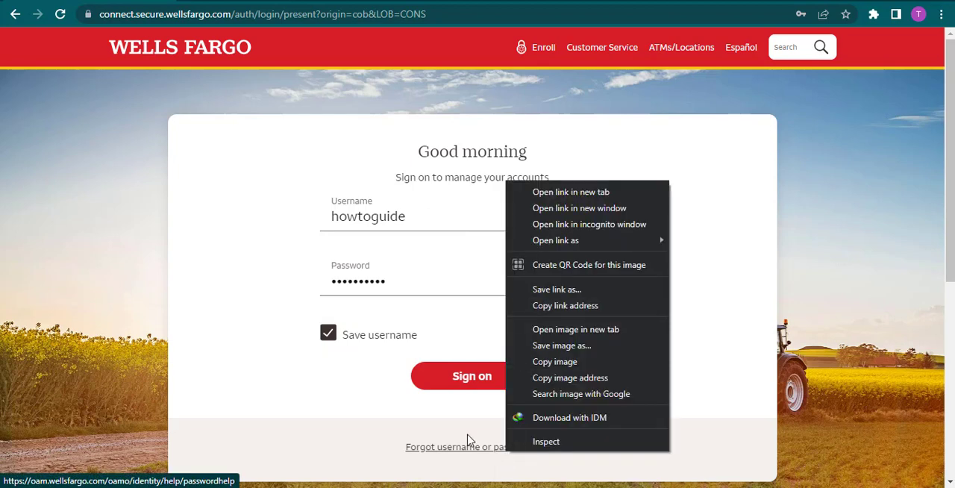
click(472, 446)
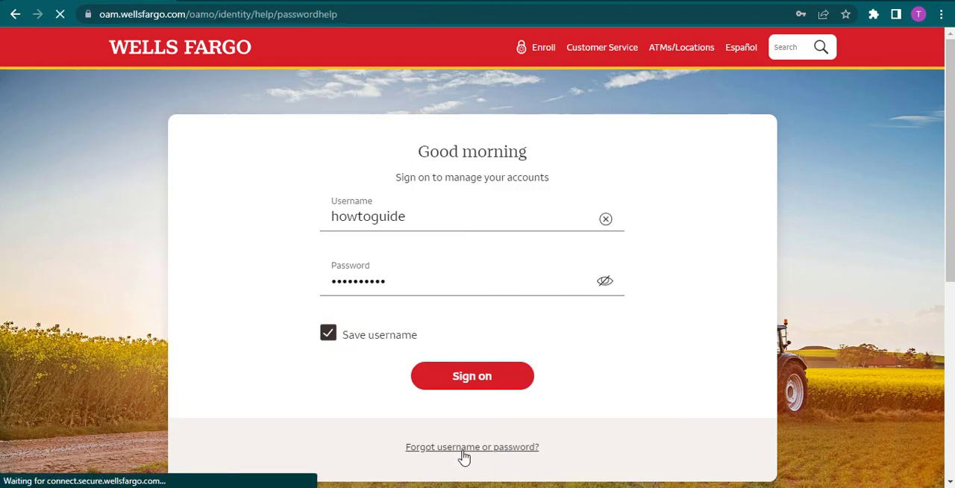
click(471, 446)
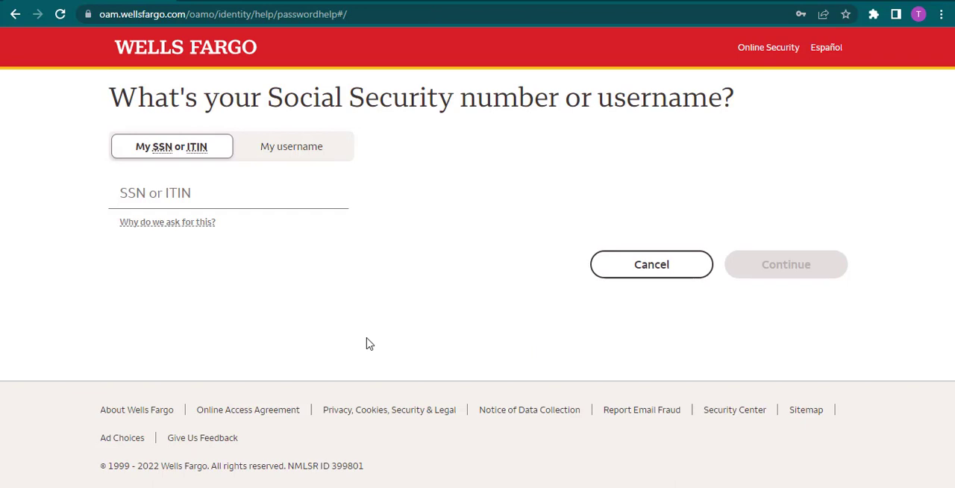
mouse_move(299, 252)
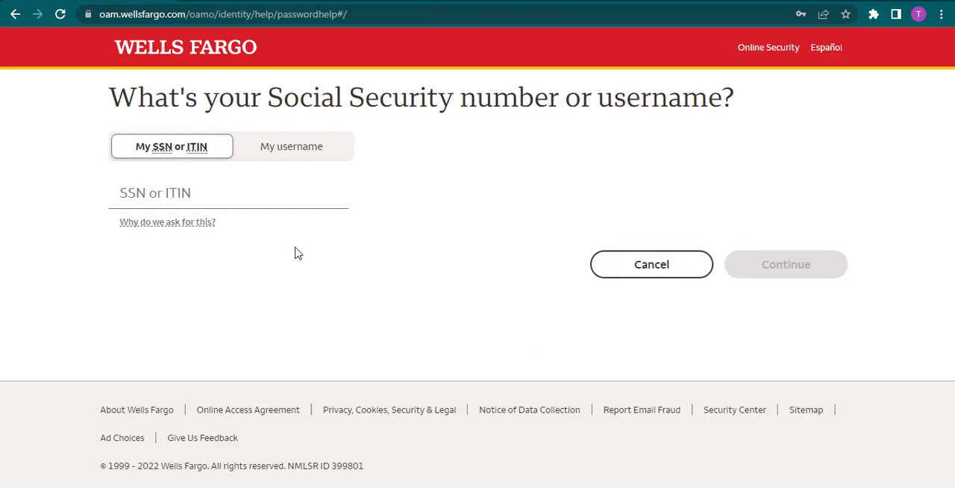
mouse_move(230, 242)
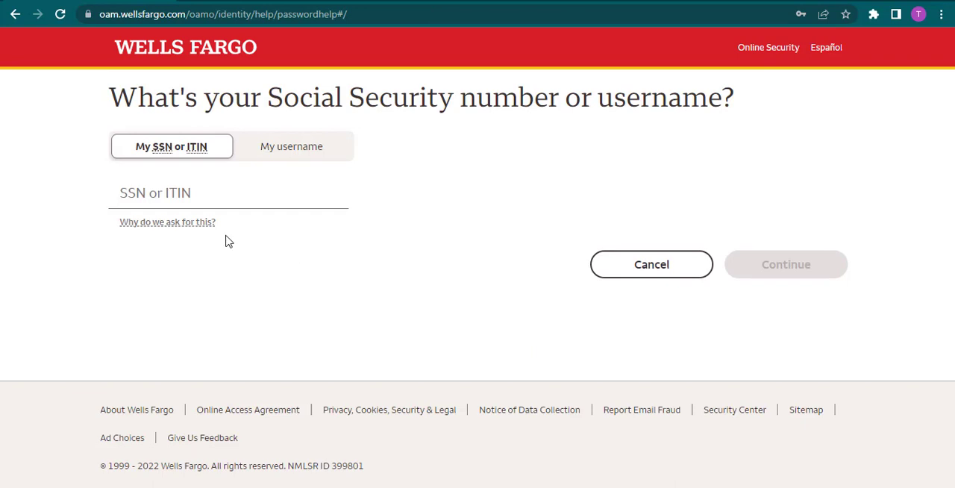
mouse_move(275, 239)
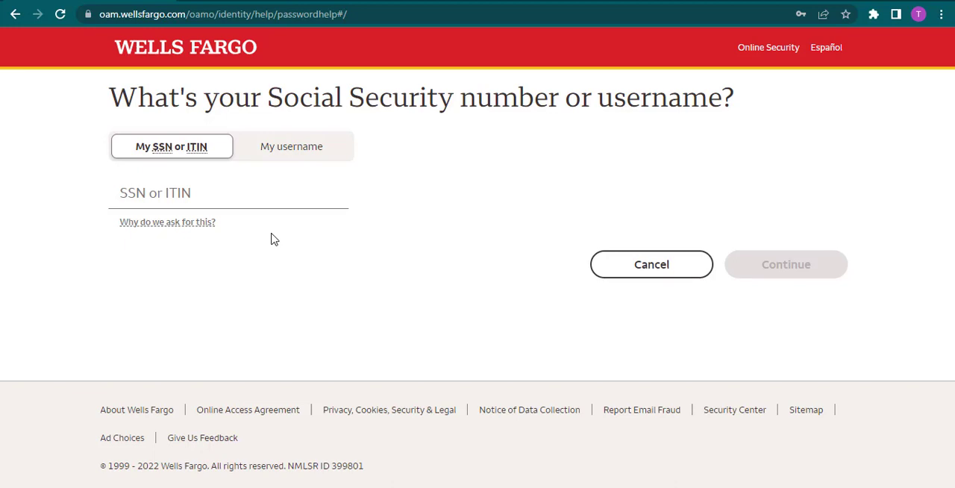
mouse_move(291, 146)
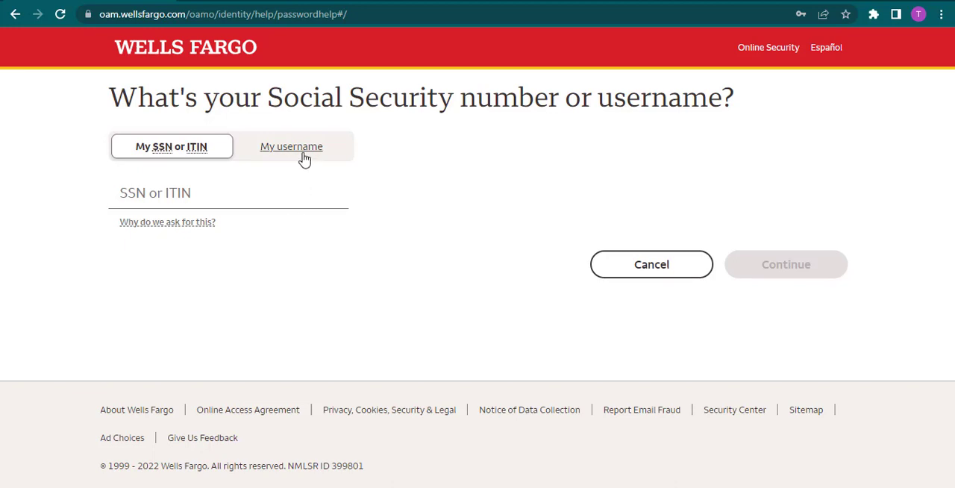
click(291, 146)
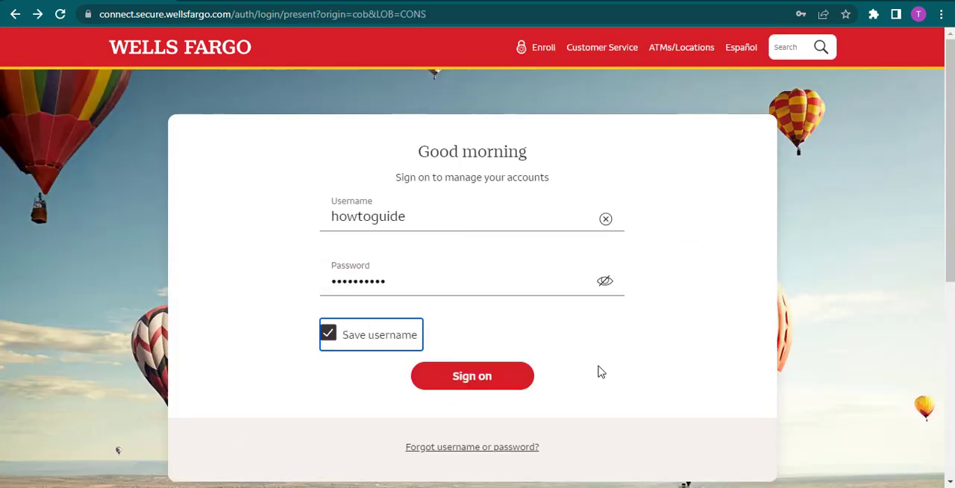
mouse_move(598, 370)
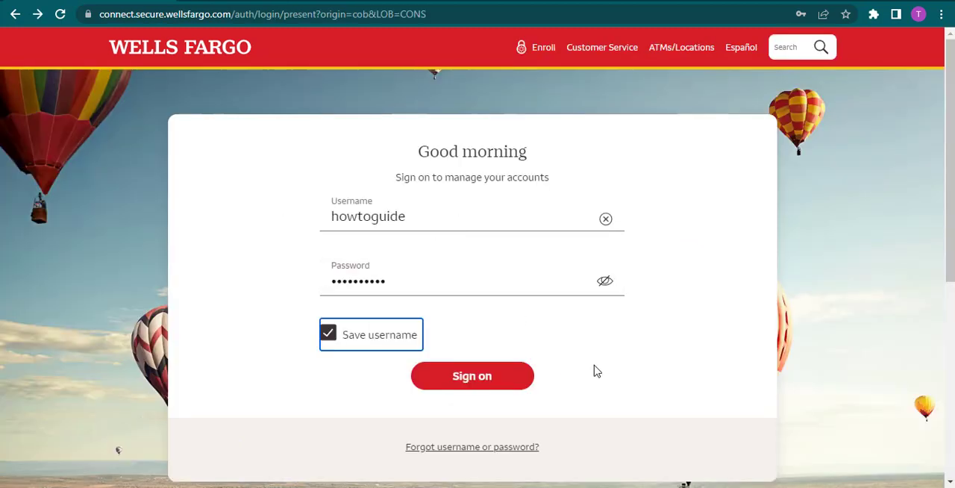